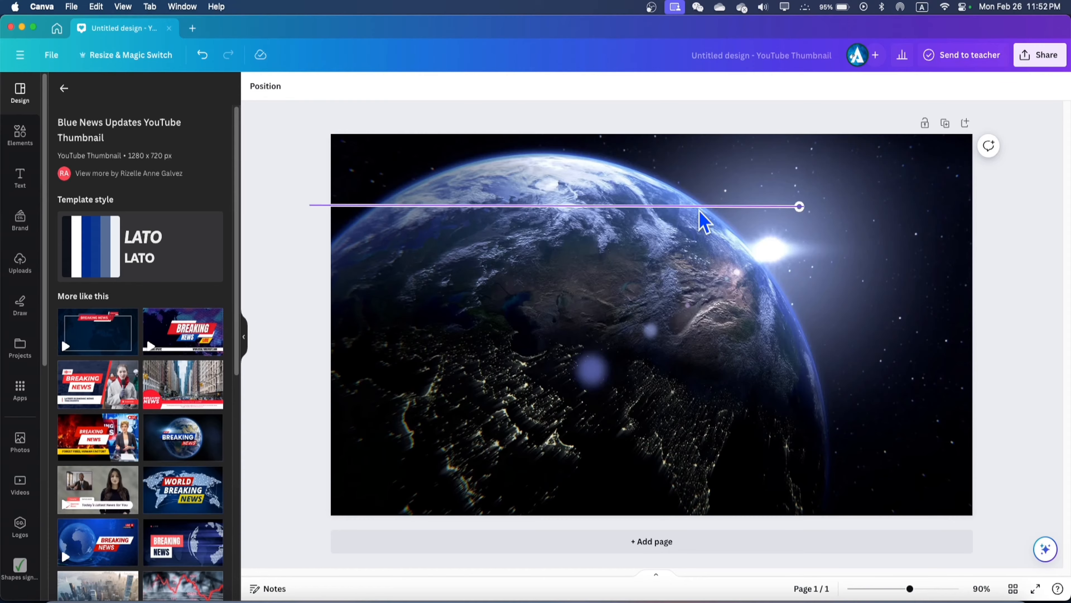
- Browse image results, search 'aeroplane png', then launch CapCut for the new project
left_click(20, 135)
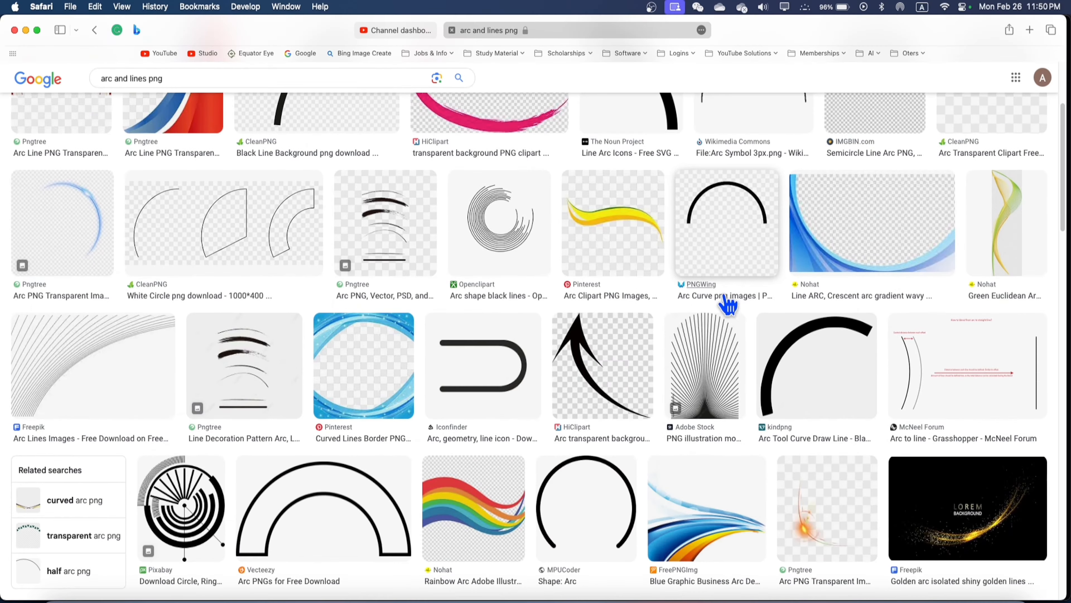
scroll("down", 3)
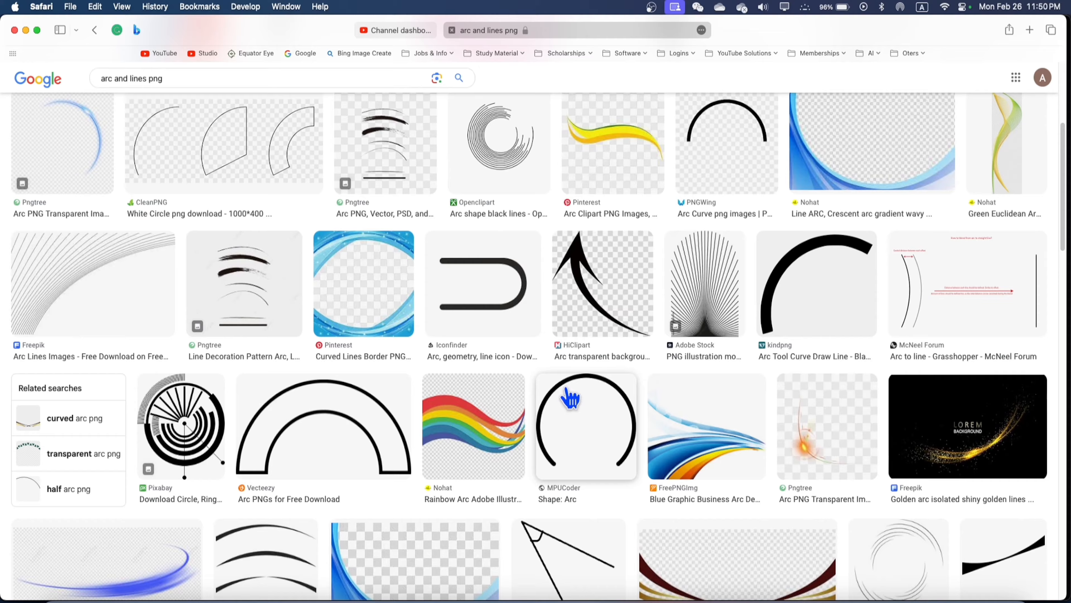
scroll("up", 3)
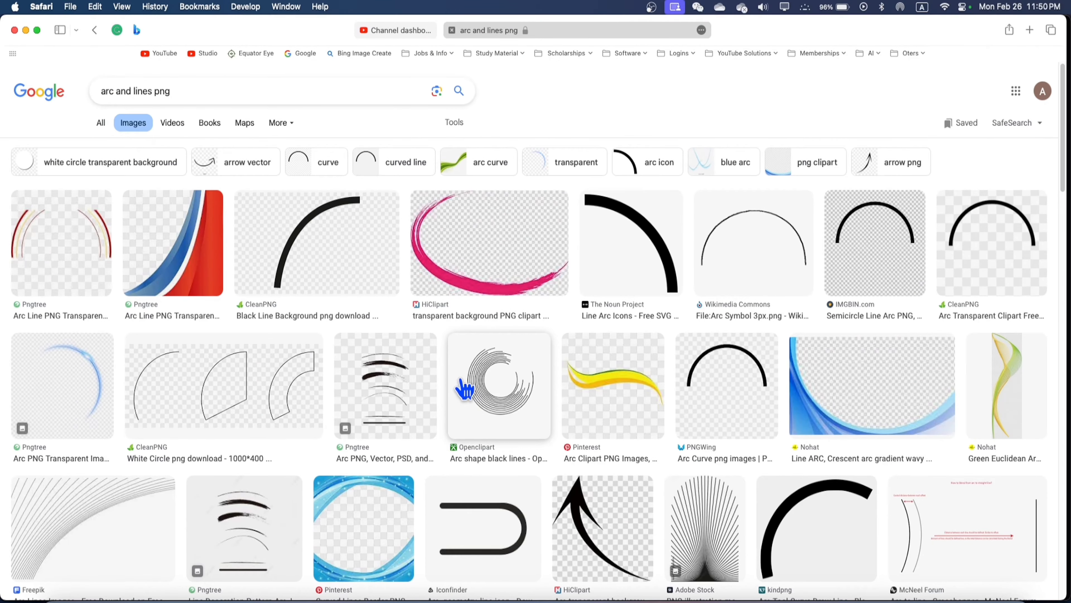
type("aeroplane png")
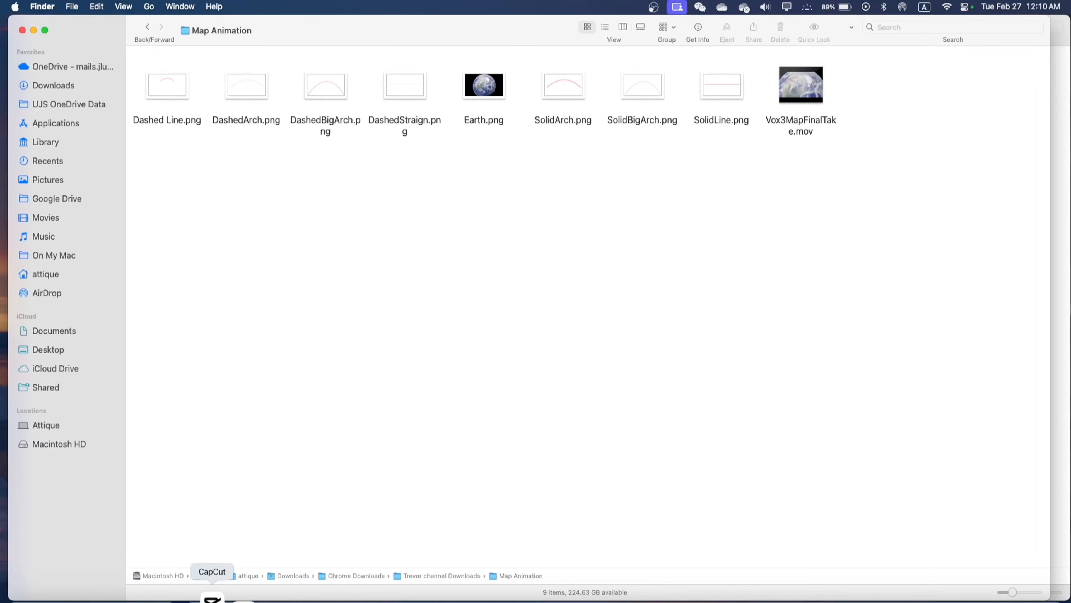
left_click(212, 595)
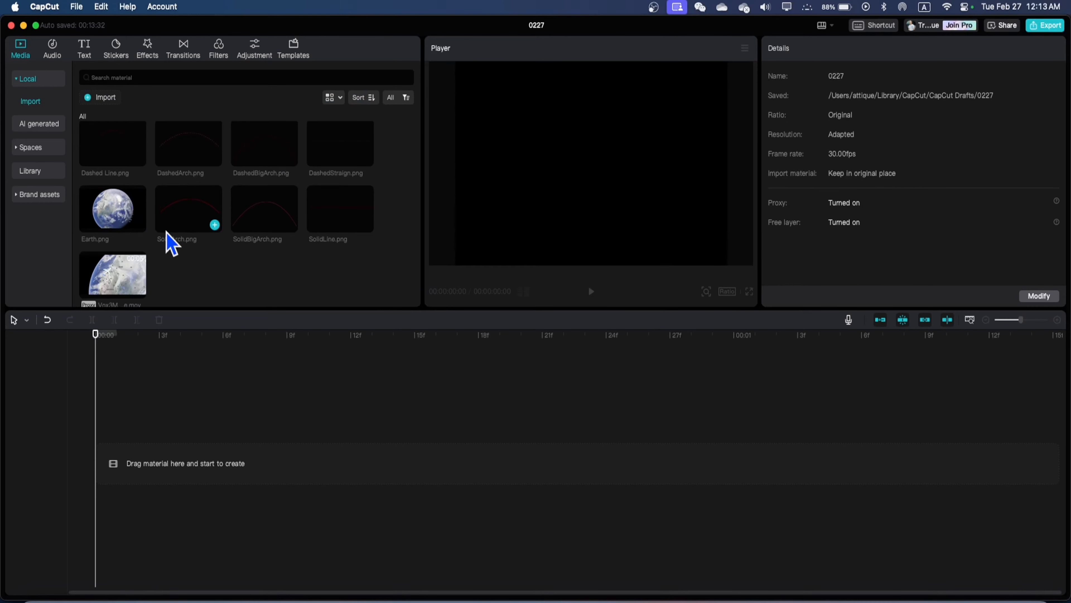
- Place the SolidArch.png arc image on the timeline above Earth.png
left_click(112, 208)
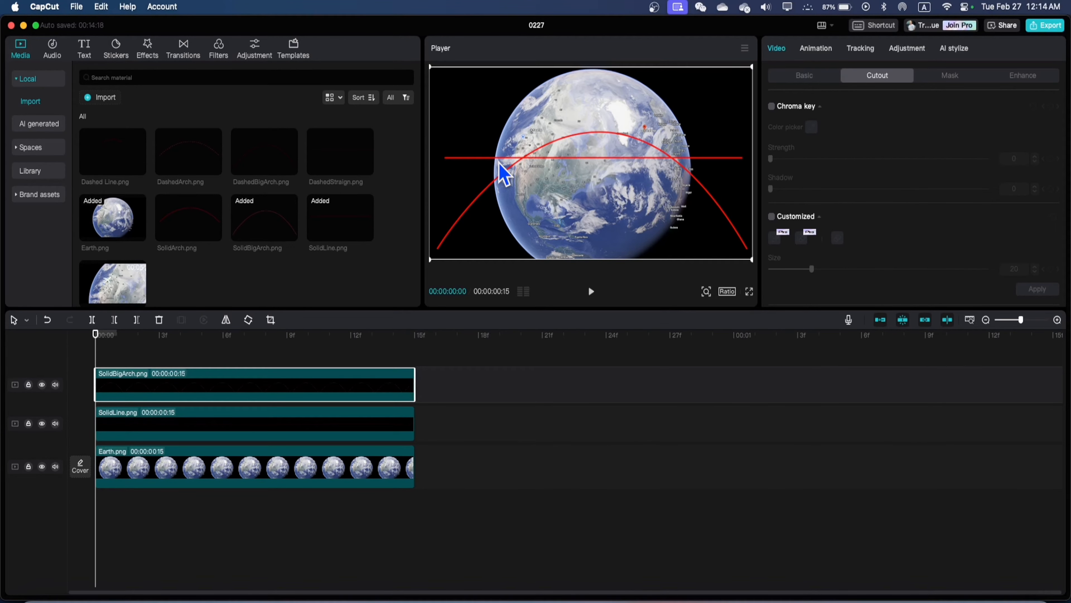
left_click(950, 76)
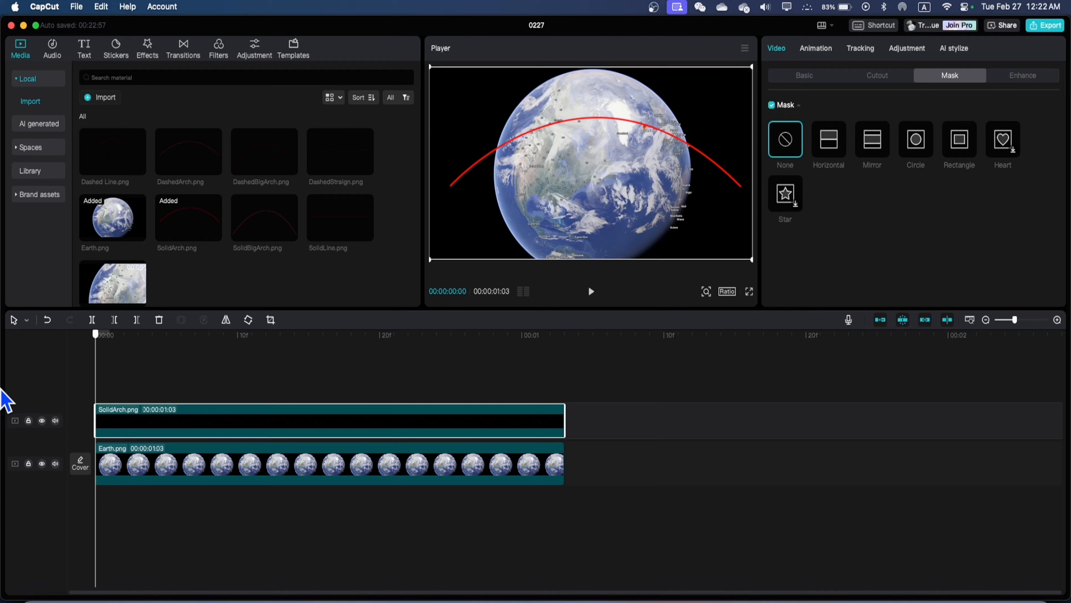
- Apply a Horizontal mask to the arc clip, feathered and rotated, with reveal keyframes
left_click(137, 419)
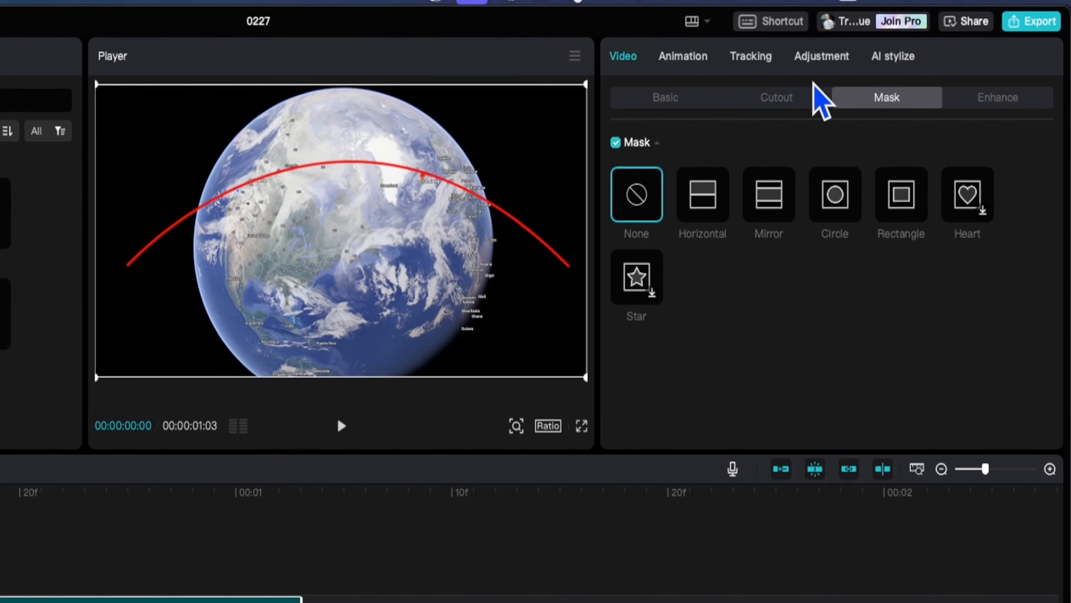
mouse_move(676, 219)
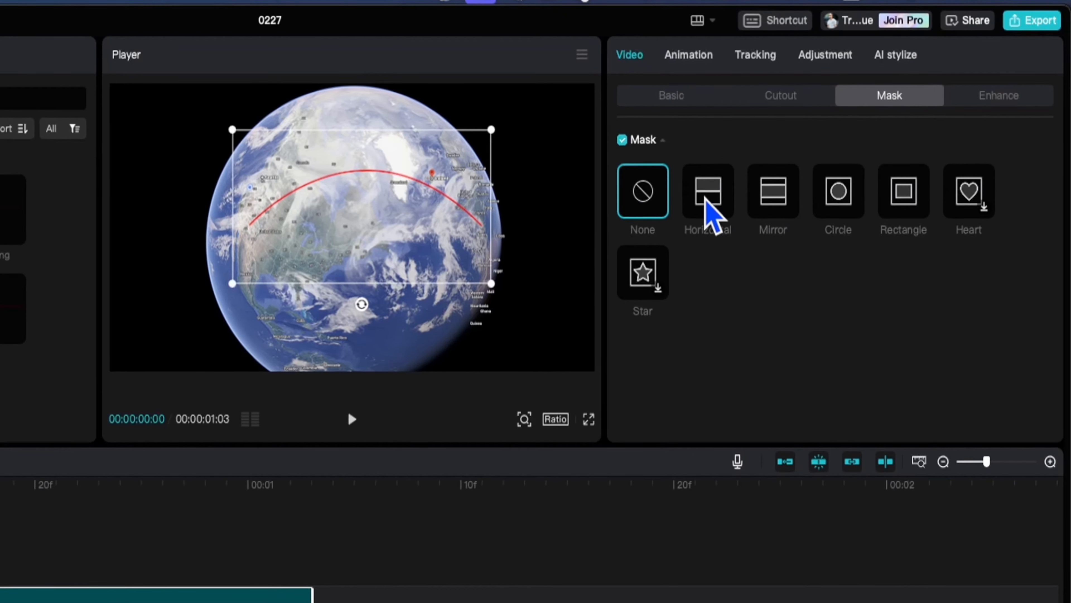
left_click(709, 191)
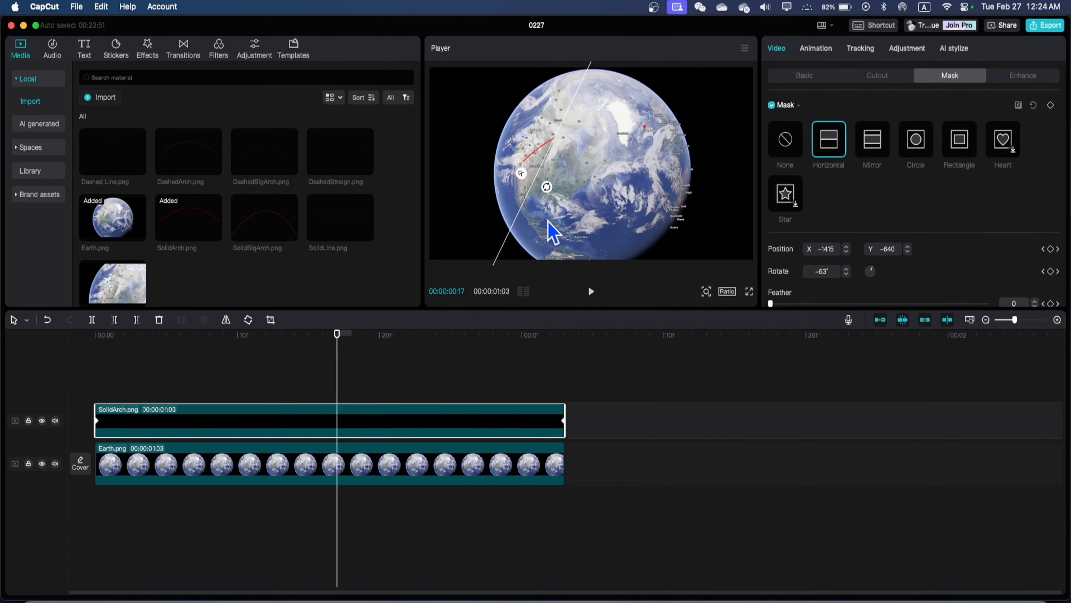
mouse_move(543, 195)
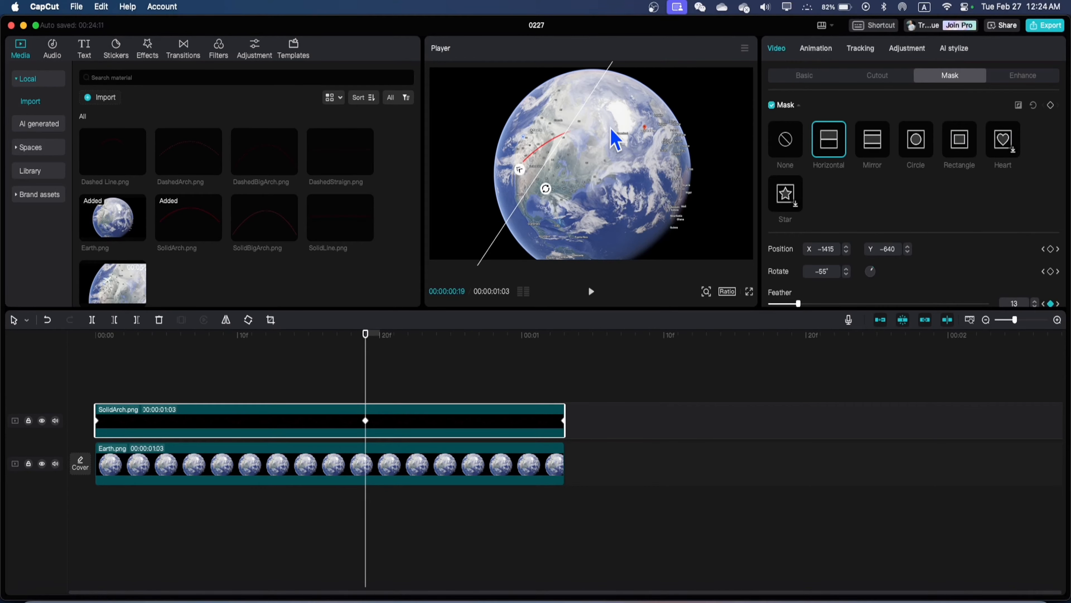
left_click(115, 48)
type("plane")
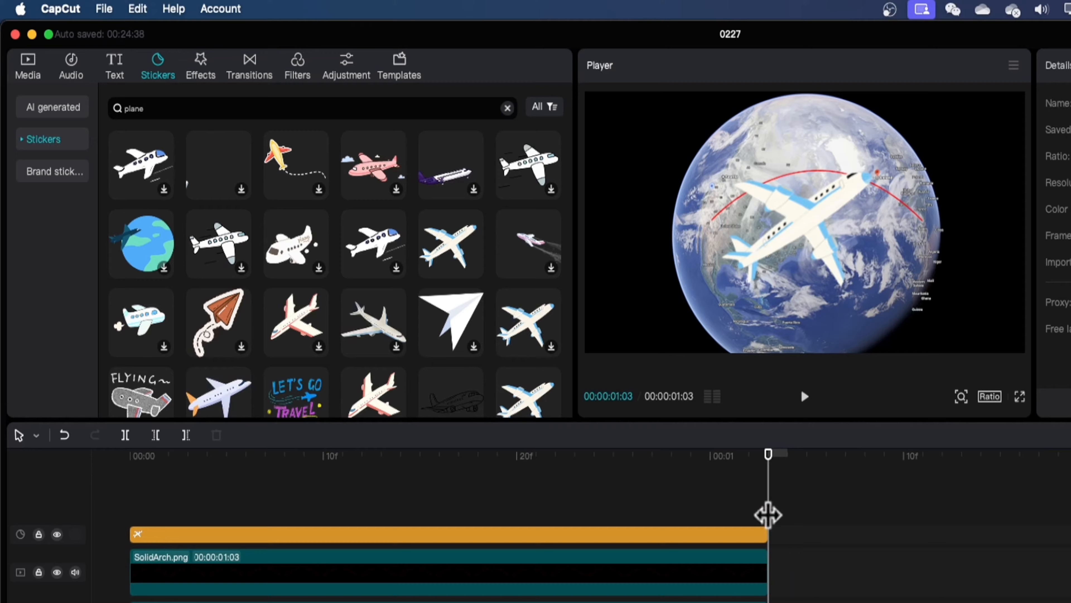
- Stretch the plane sticker to the arc's length and keyframe its Position and Rotate along the arc
left_click(399, 453)
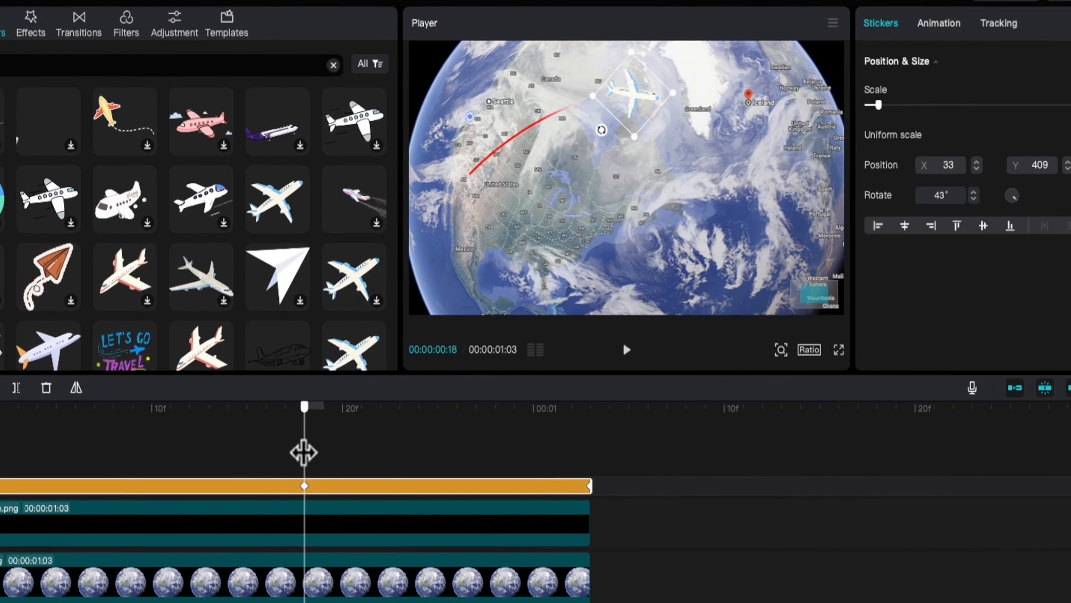
left_click(625, 350)
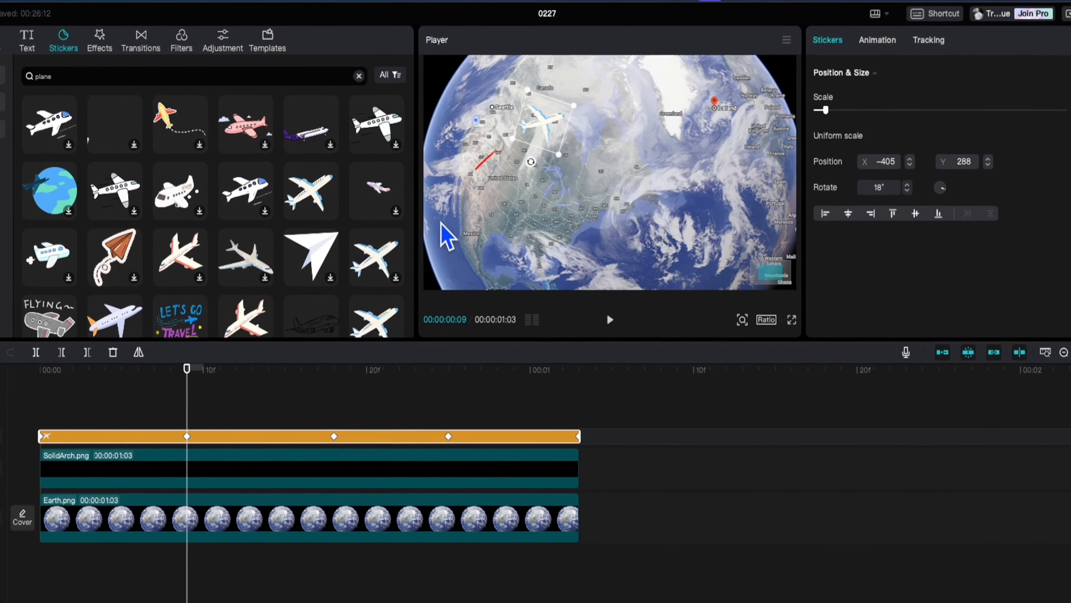
left_click(609, 319)
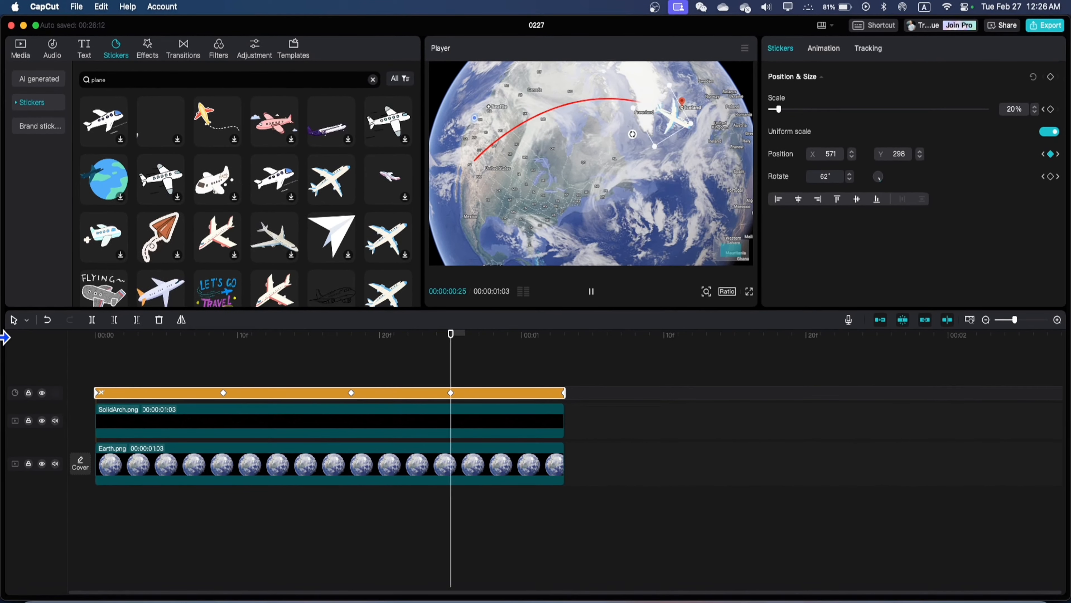
left_click(166, 334)
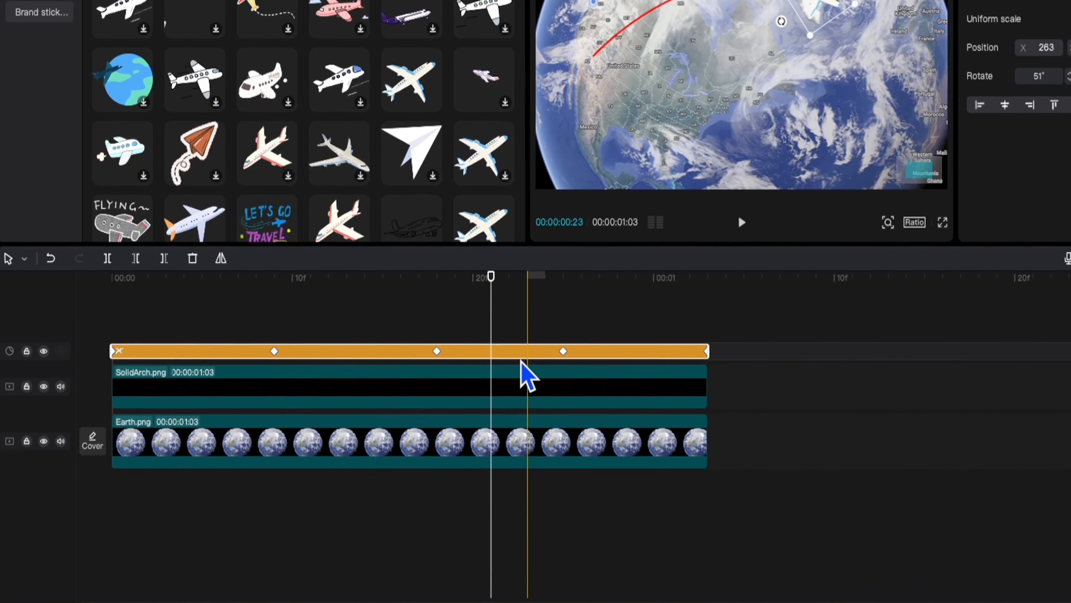
- Show the sticker's keyframe animation and ease its y-position curve into a smooth arc
right_click(526, 369)
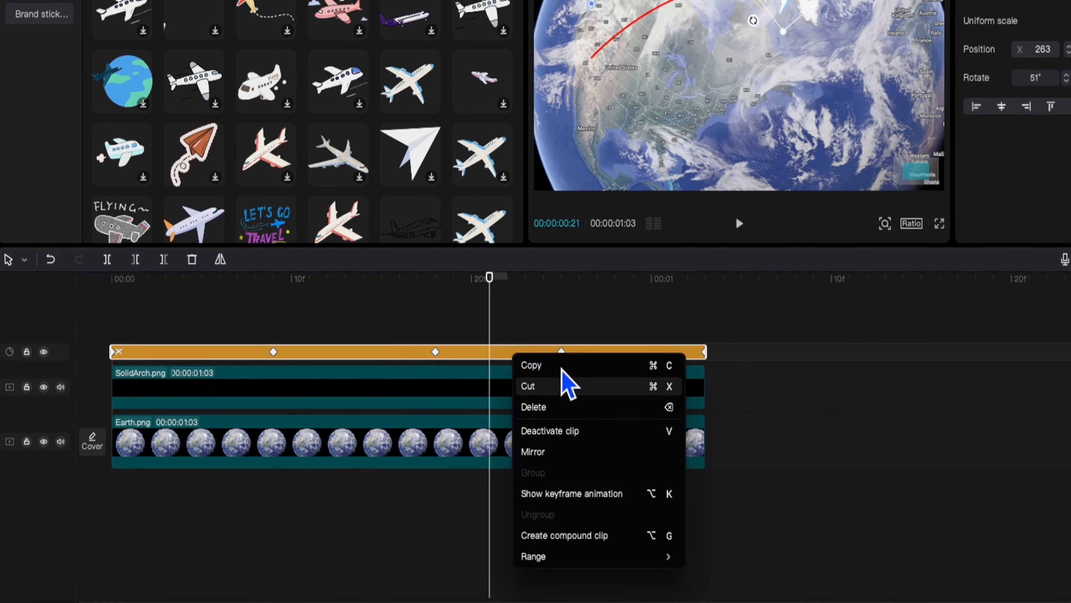
mouse_move(560, 493)
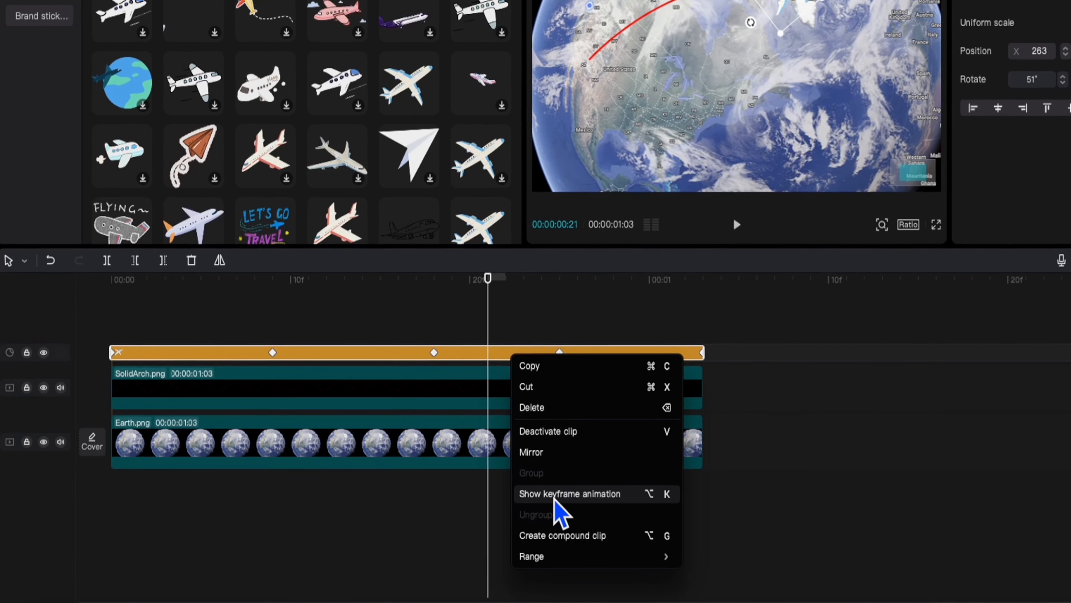
left_click(570, 493)
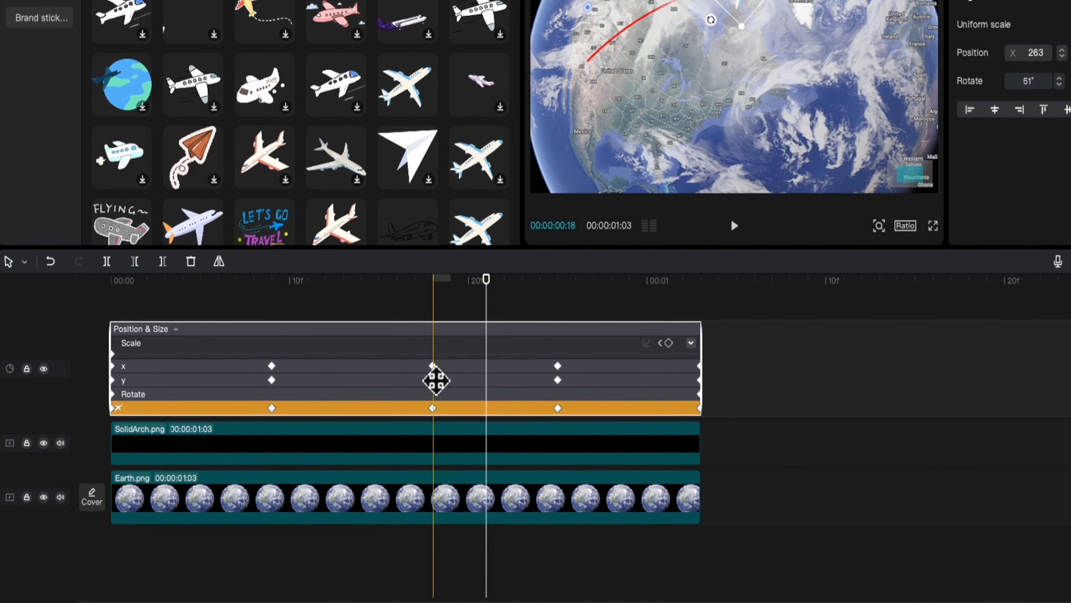
left_click(124, 381)
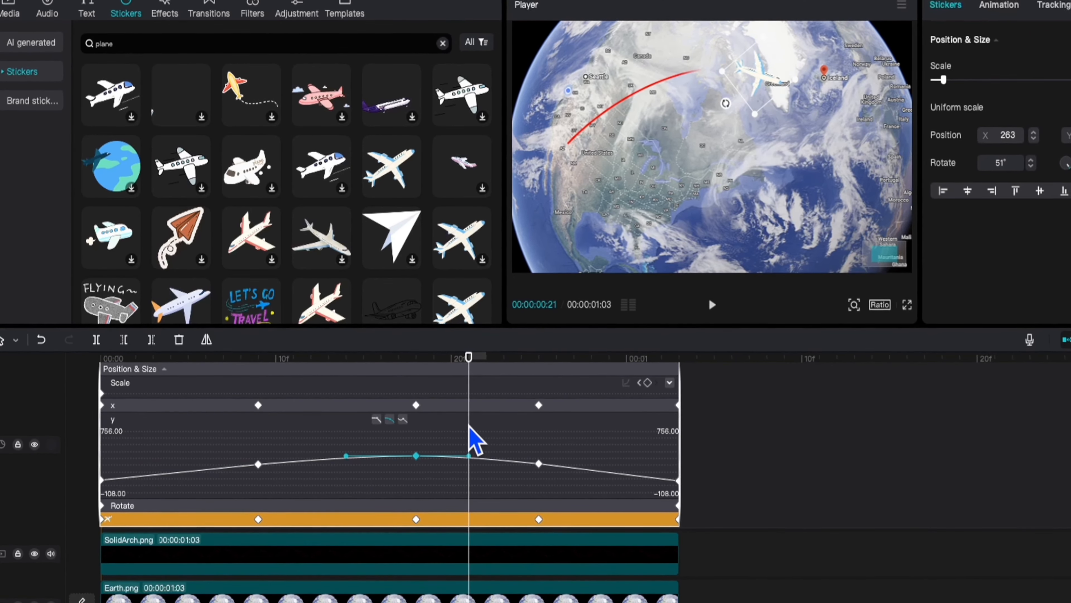
left_click(72, 67)
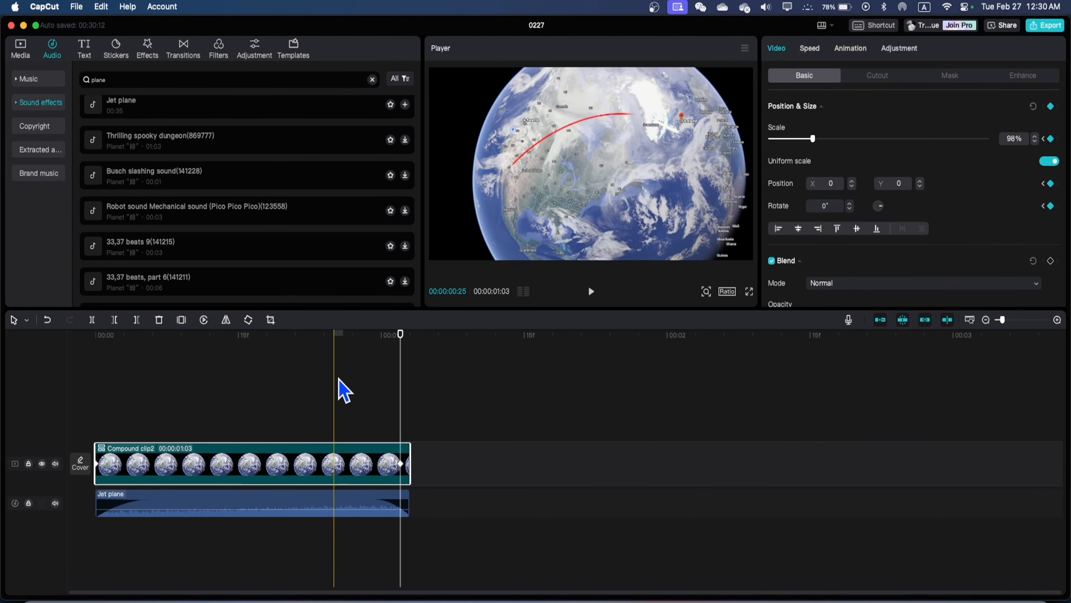
- Set a Scale keyframe in Video > Basic to zoom the compound globe clip
left_click(850, 48)
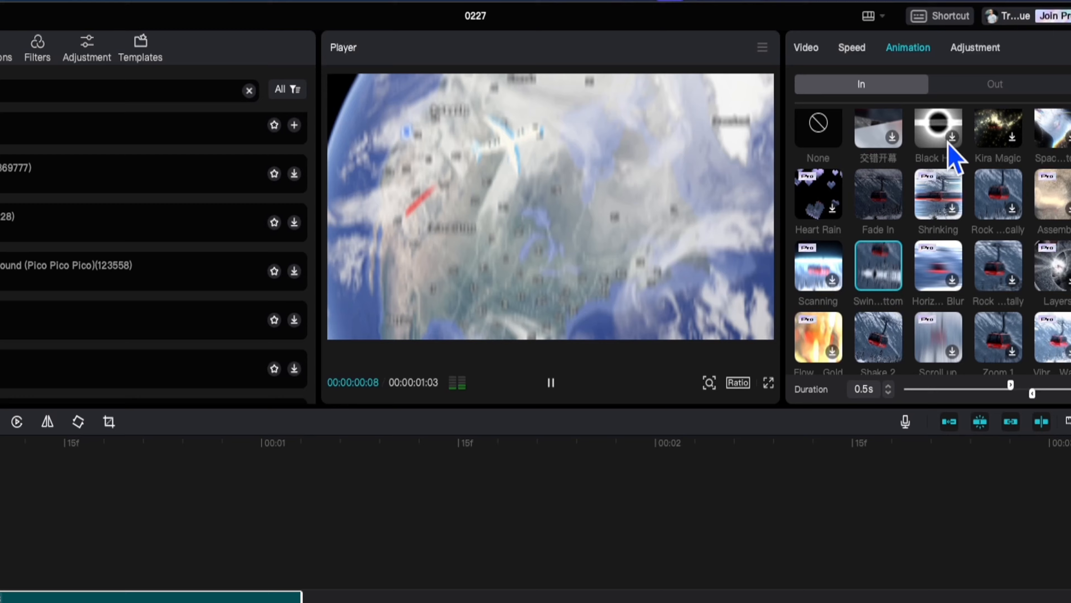
- Choose the Smoke exit animation at 0.1s for the compound clip and play it back from the start
left_click(989, 84)
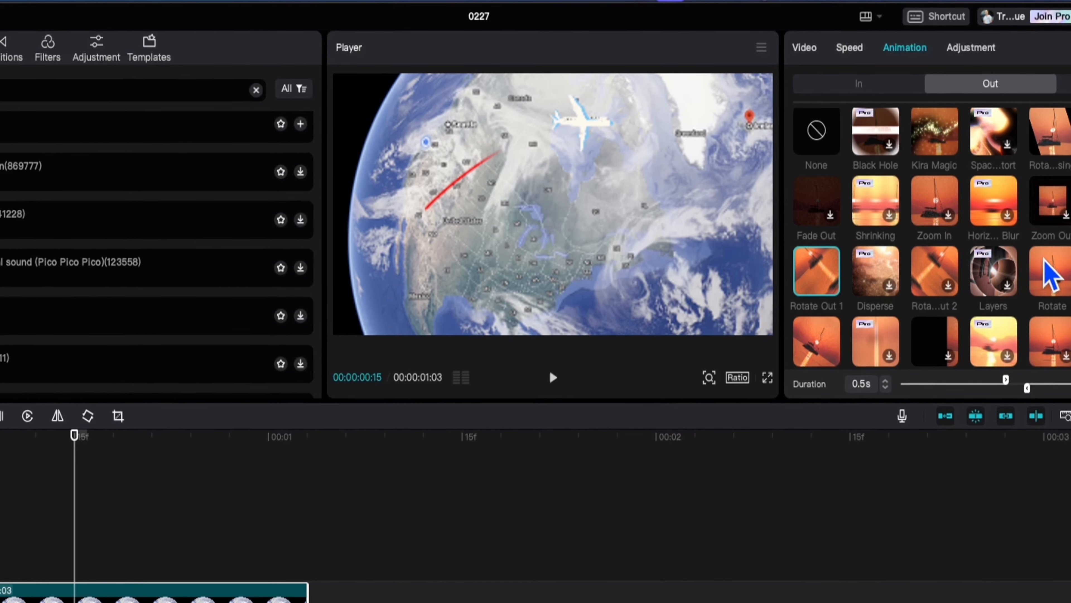
scroll("down", 3)
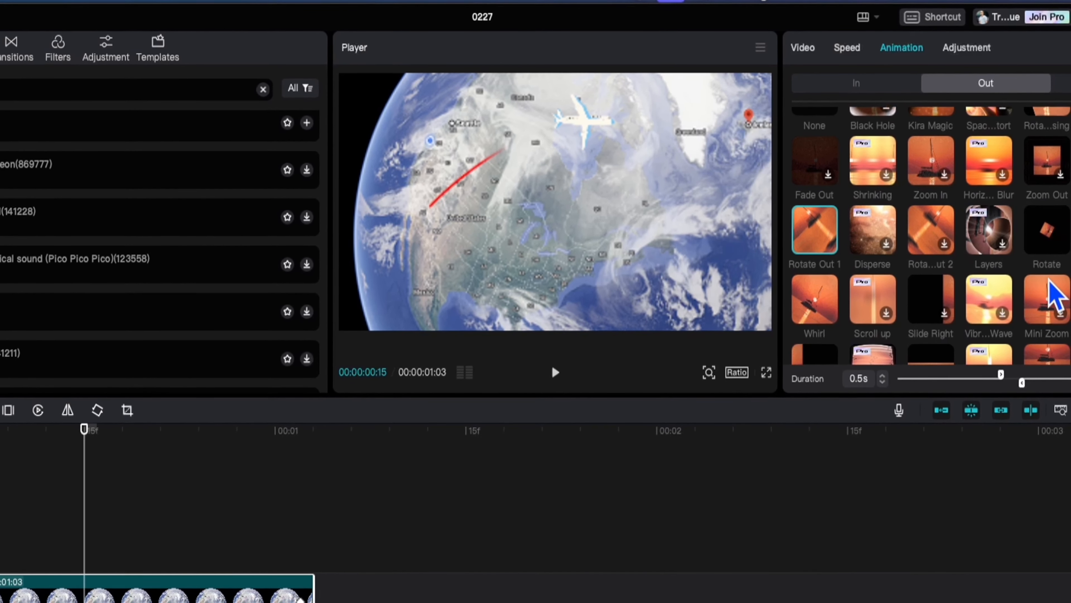
scroll("down", 3)
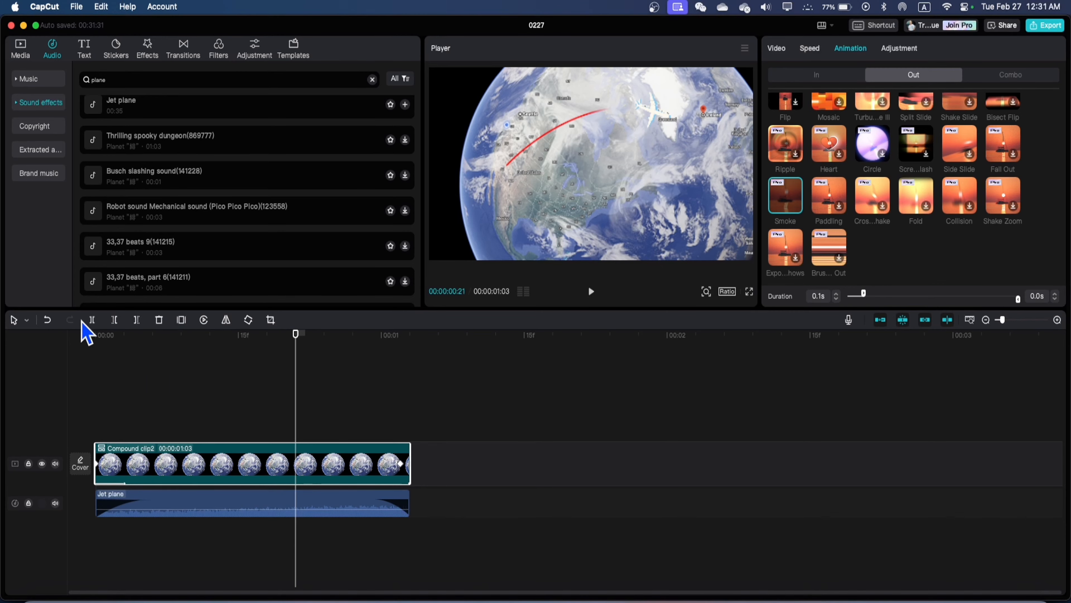
left_click(590, 292)
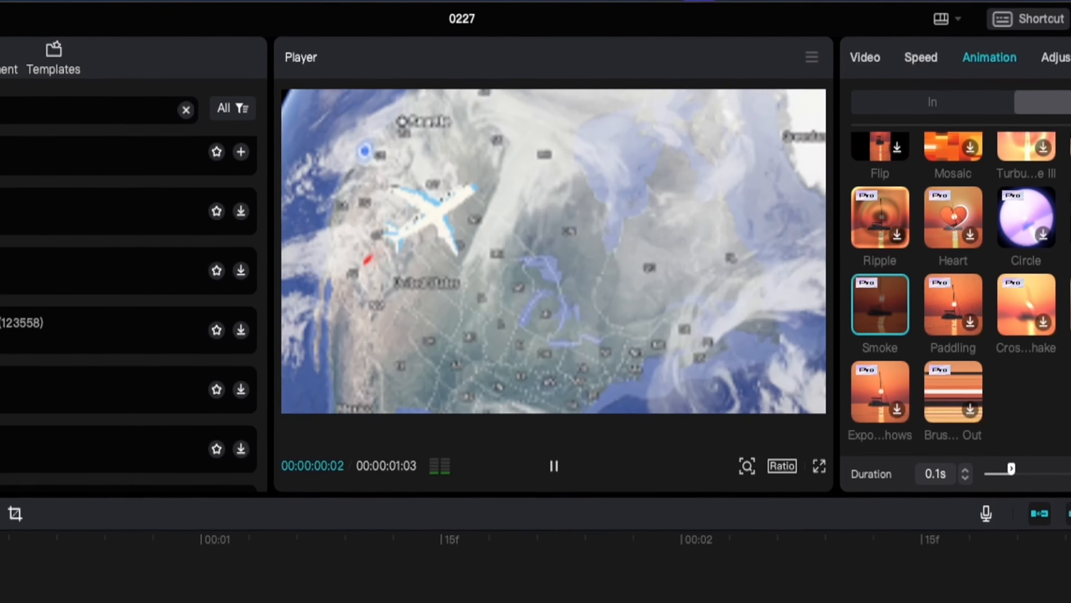
left_click(553, 465)
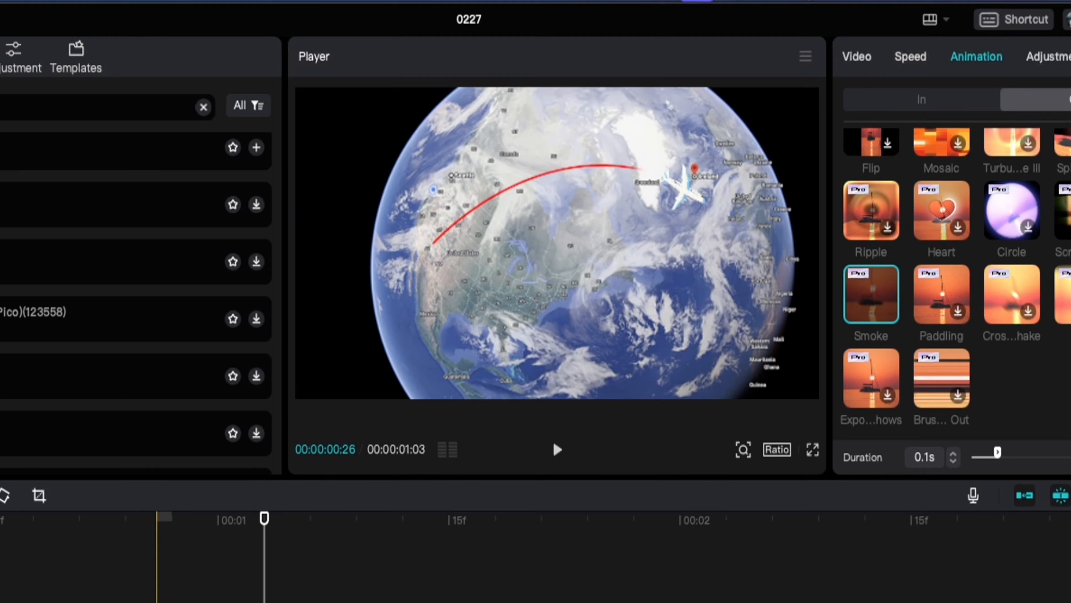